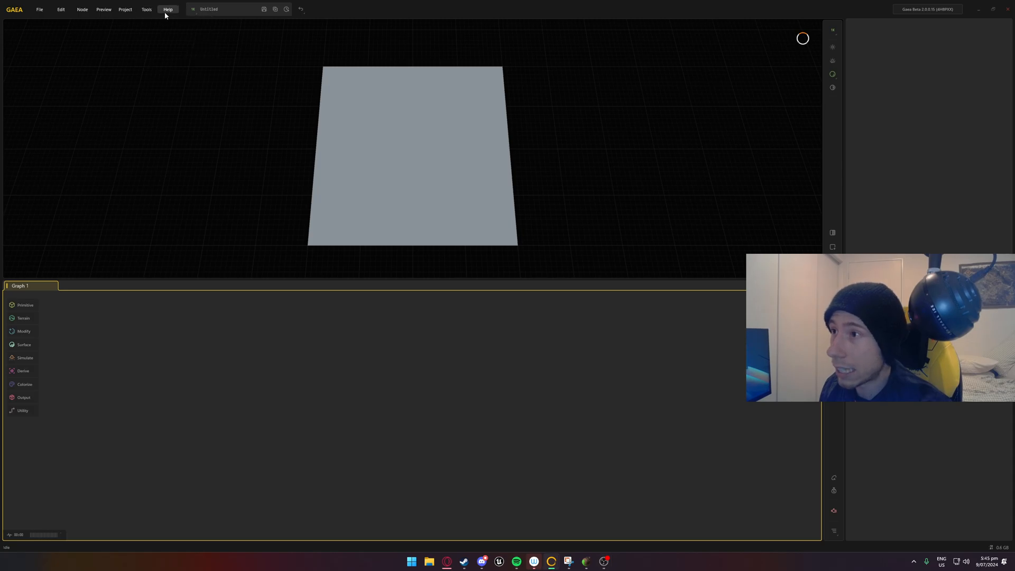
Review the What's New release notes from the Help menu and close them
left_click(167, 10)
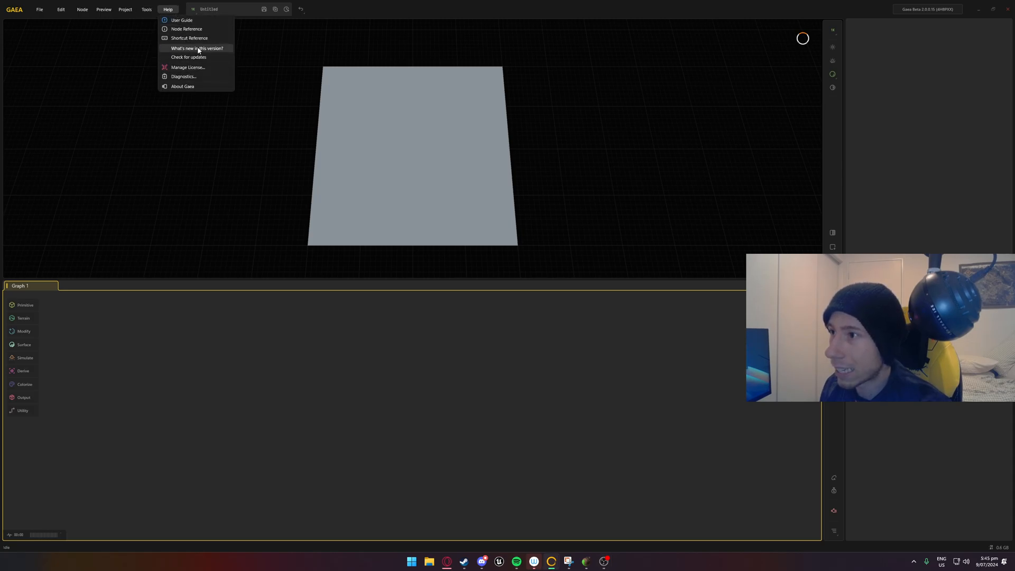
left_click(196, 48)
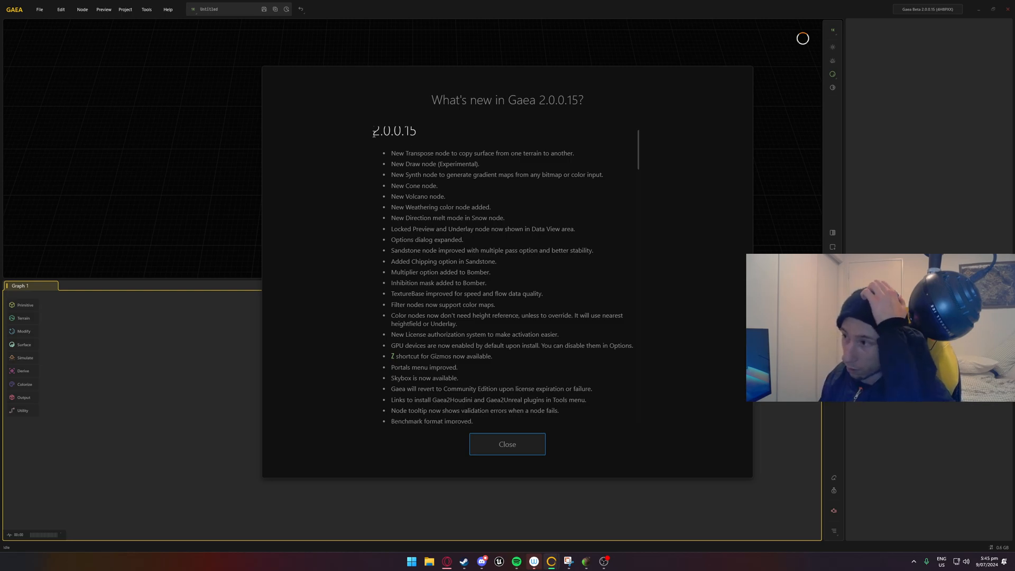
scroll("down", 3)
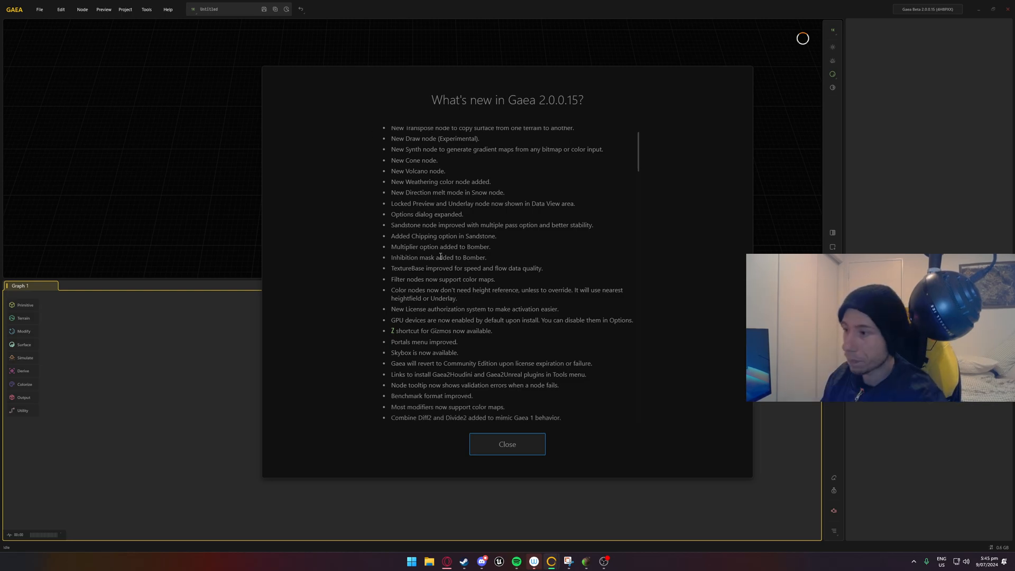
scroll("down", 3)
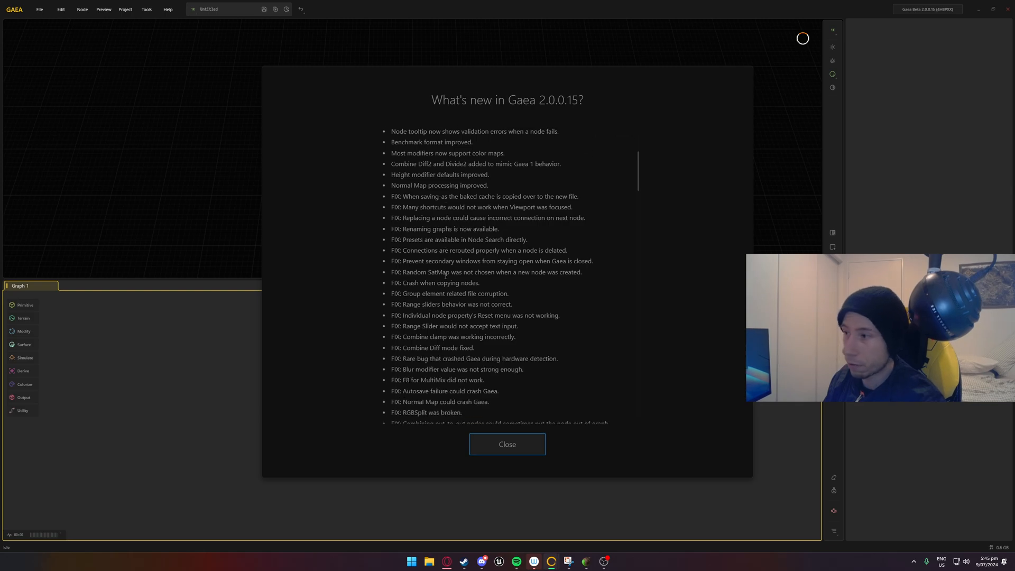
left_click(507, 445)
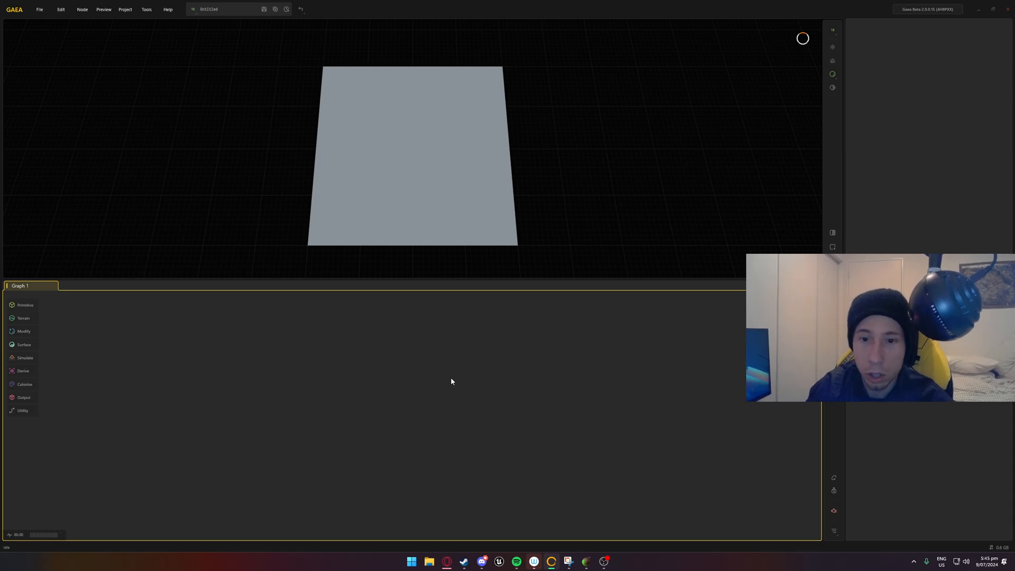
mouse_move(233, 157)
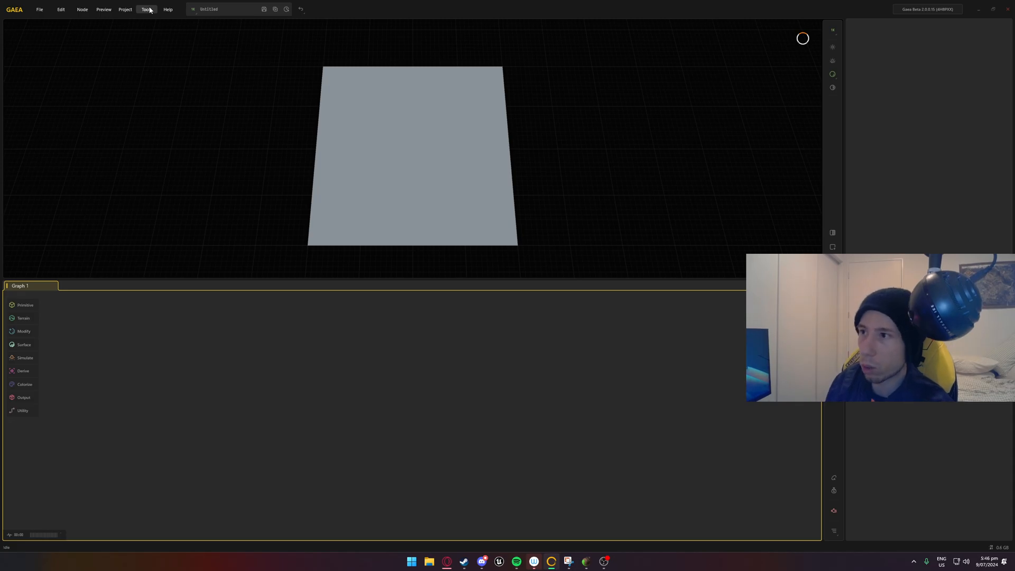
Choose Tools > Interface Scale > 175% to enlarge the workspace
left_click(146, 9)
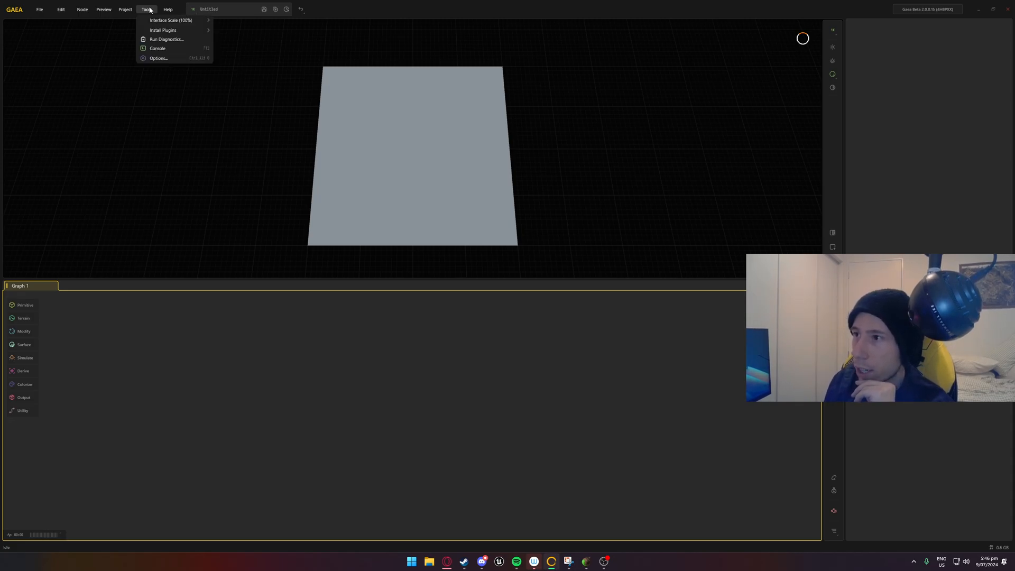
mouse_move(163, 29)
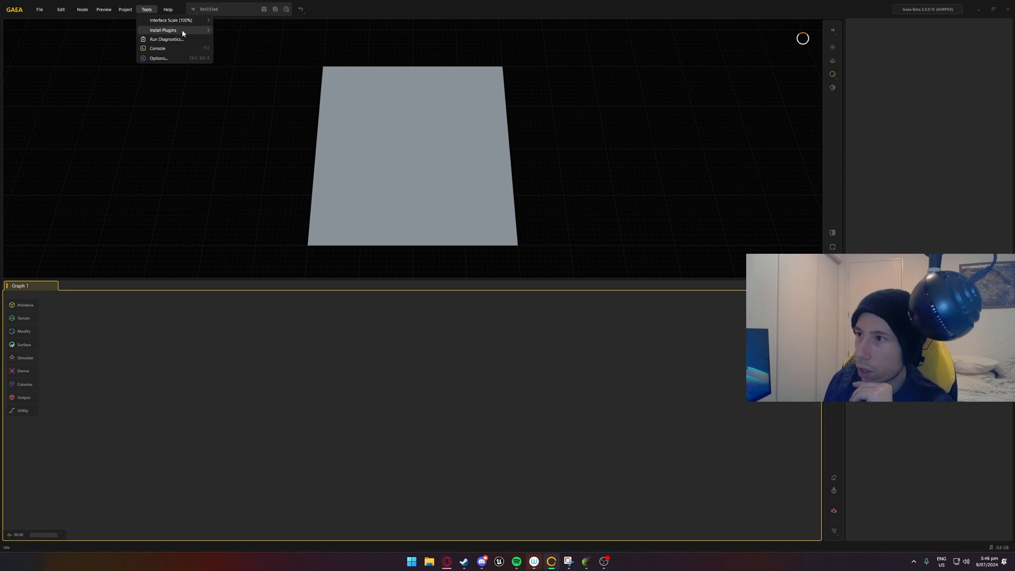
mouse_move(163, 29)
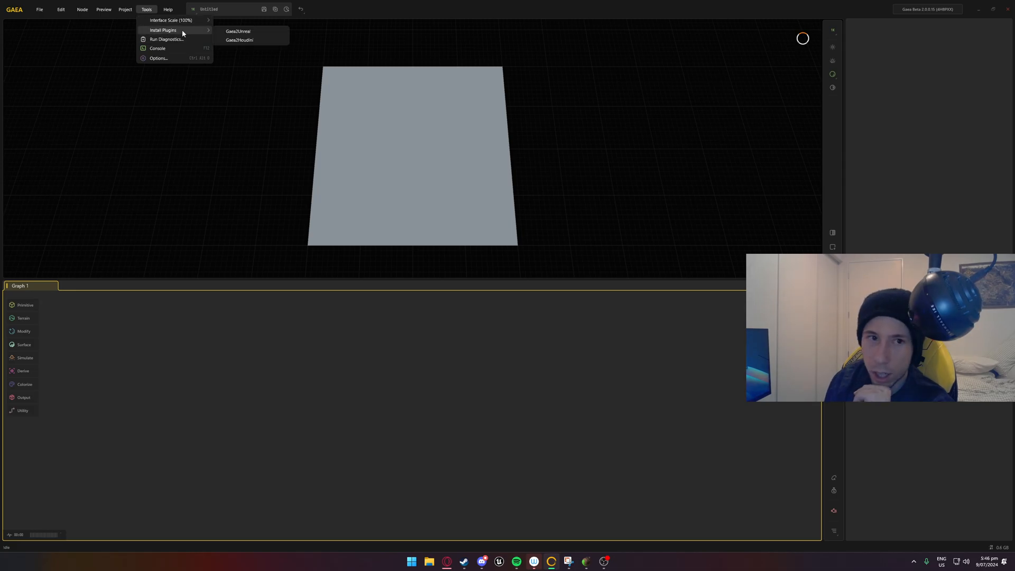
mouse_move(238, 31)
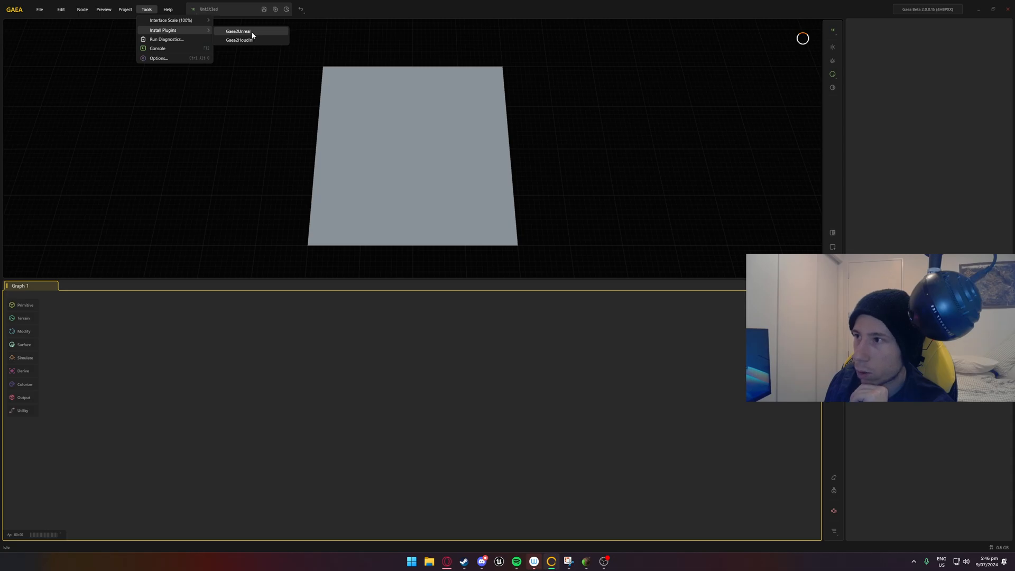
left_click(169, 10)
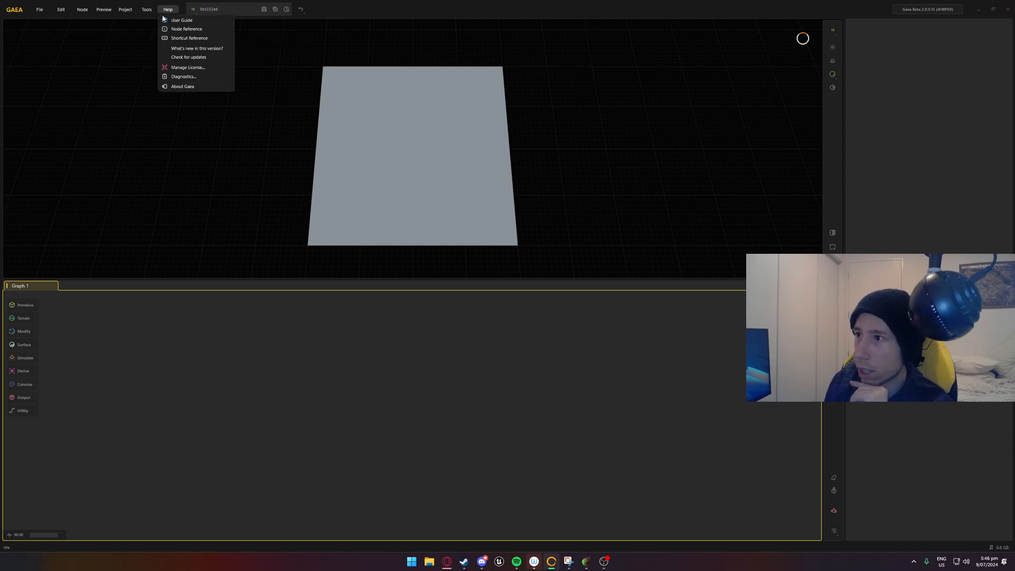
left_click(146, 10)
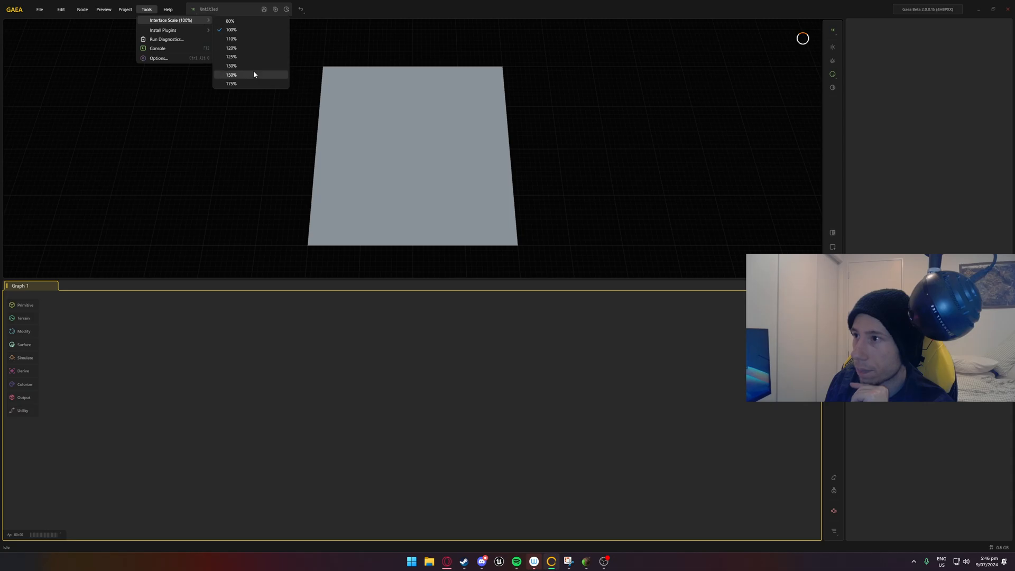
left_click(232, 83)
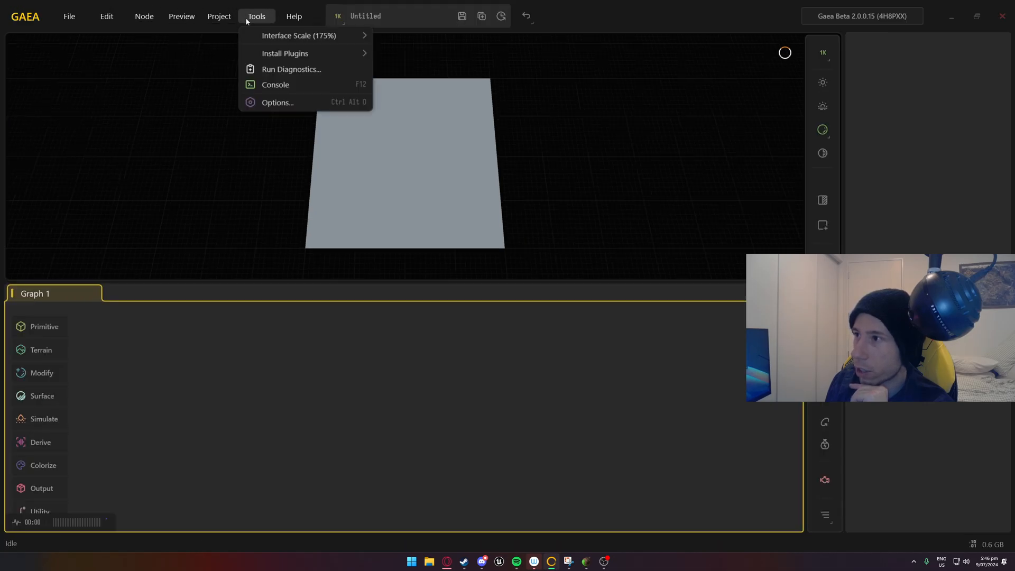
mouse_move(285, 53)
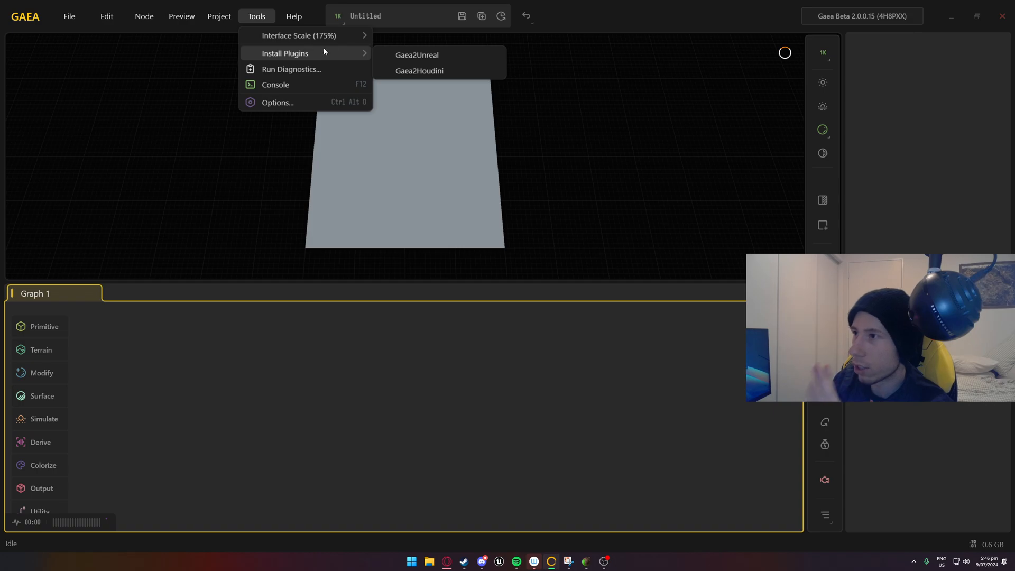
mouse_move(417, 54)
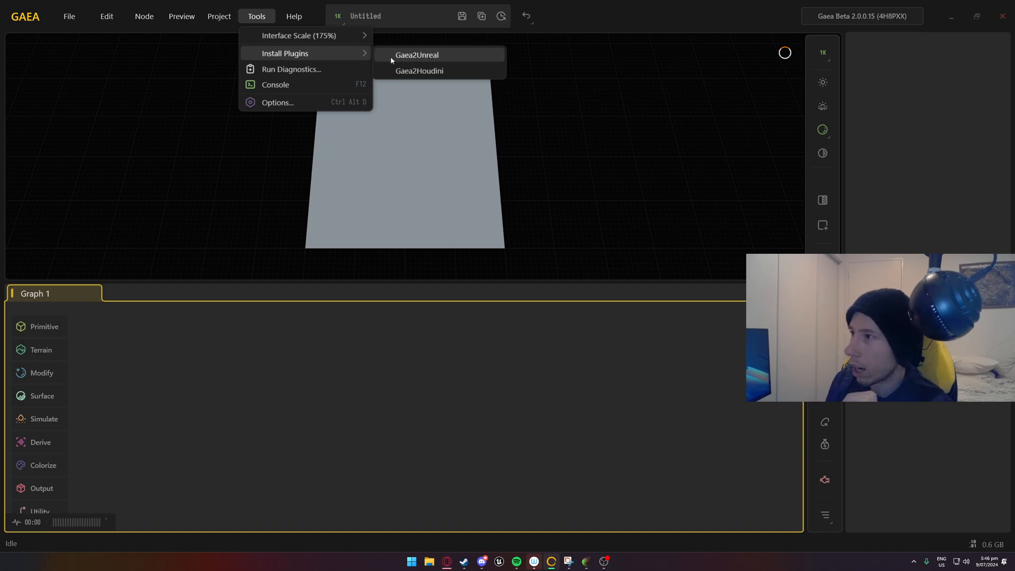
mouse_move(429, 71)
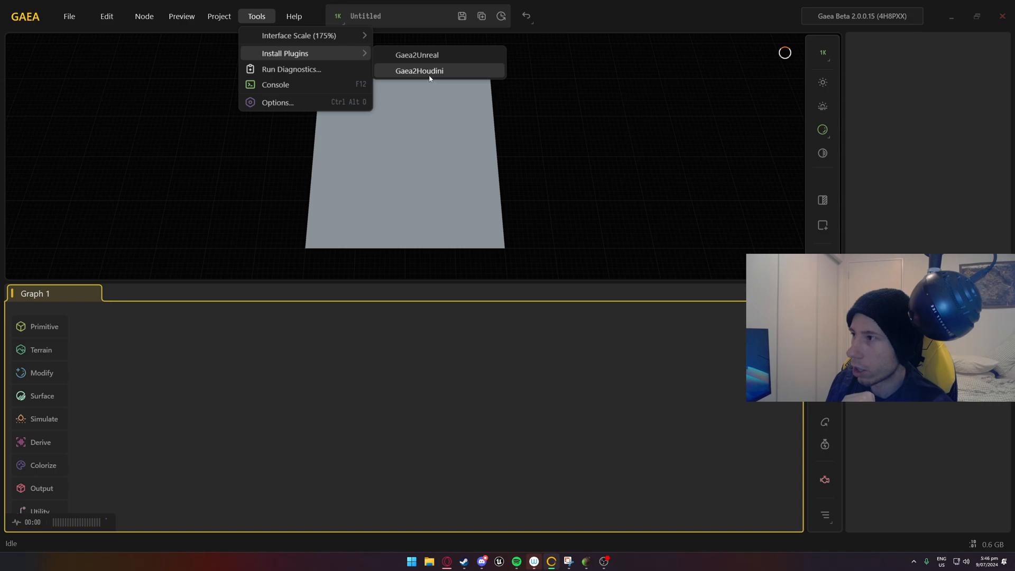
mouse_move(298, 36)
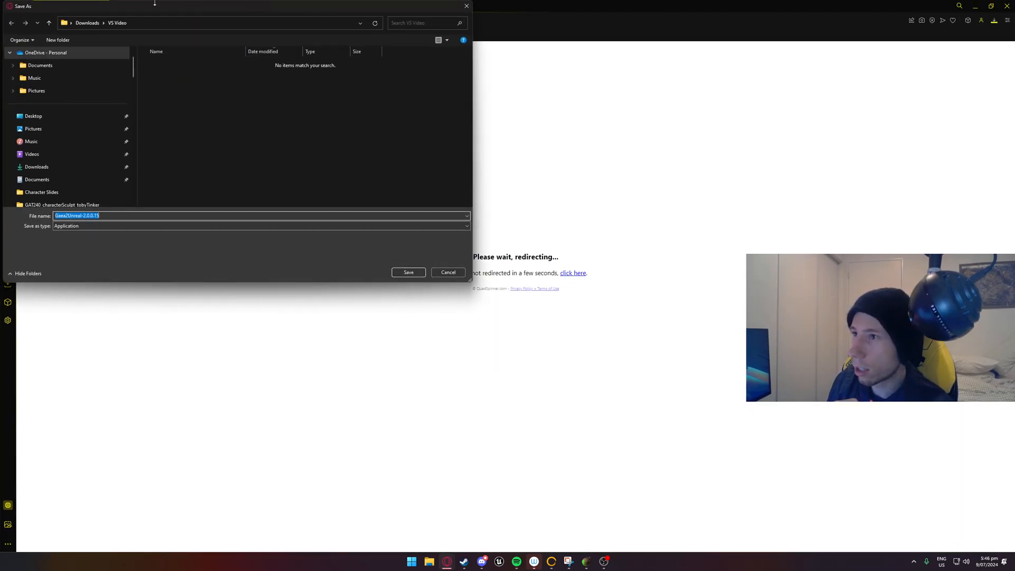
Save the Gaea2Unreal plugin installer to Downloads > VS Video and return to Gaea
left_click(448, 272)
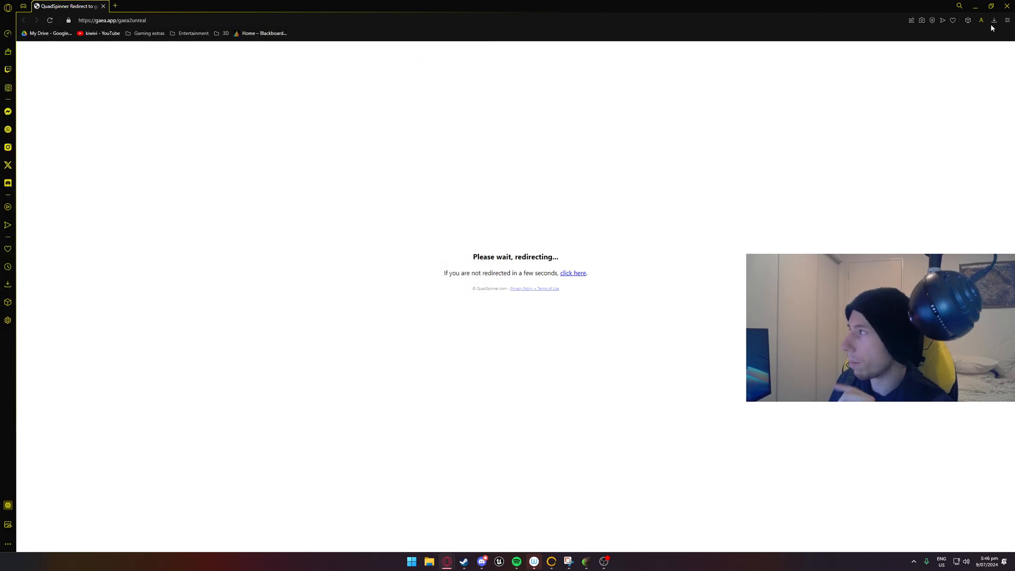
left_click(256, 16)
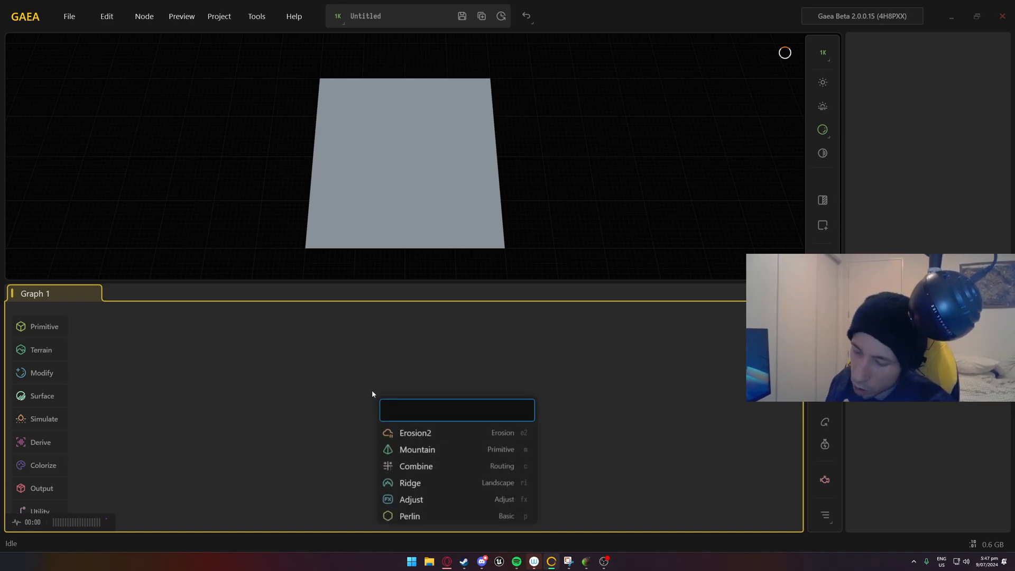
Search 'un' and place an Unreal export node from the Assets results
type("un")
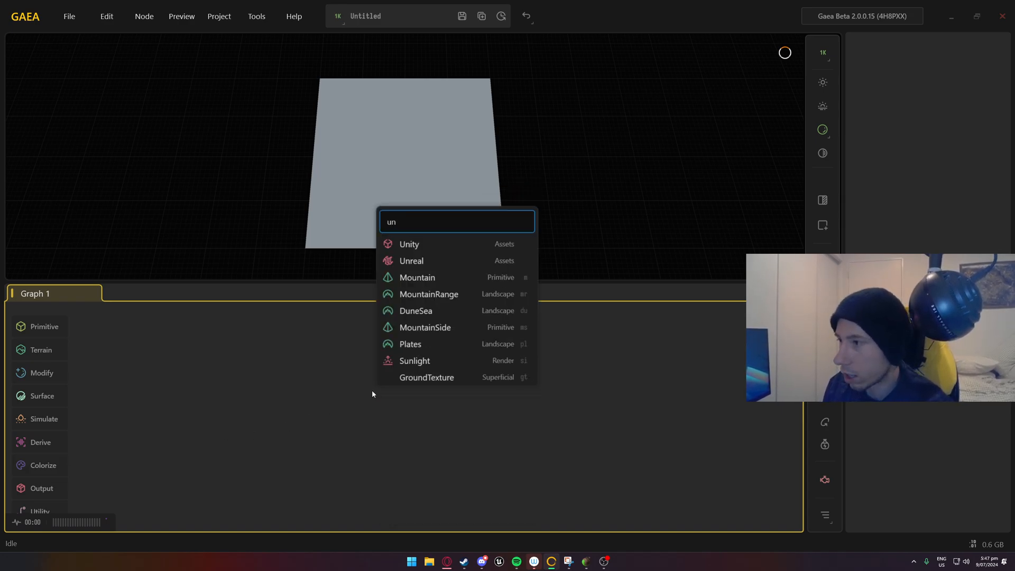
left_click(412, 260)
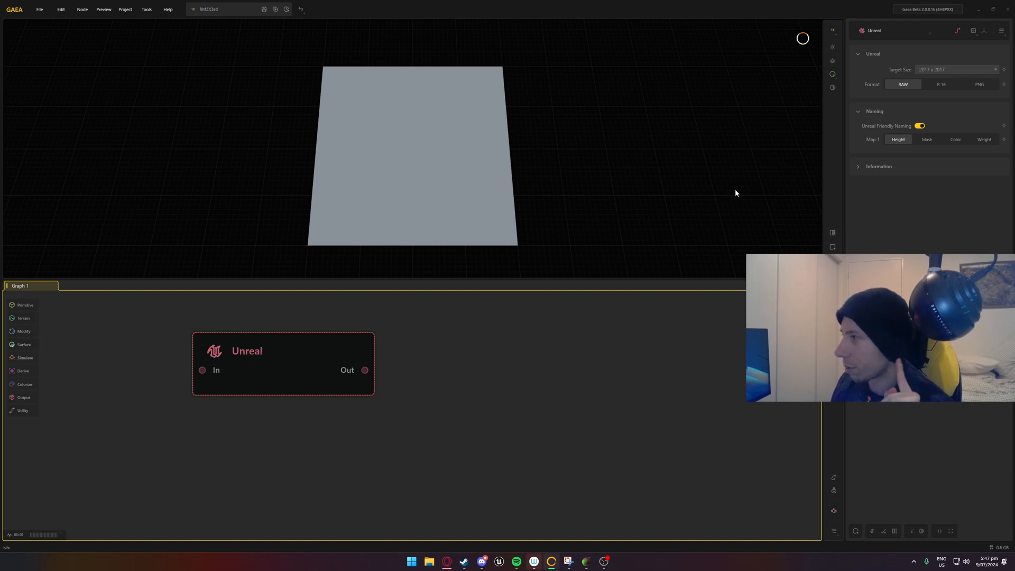
mouse_move(857, 172)
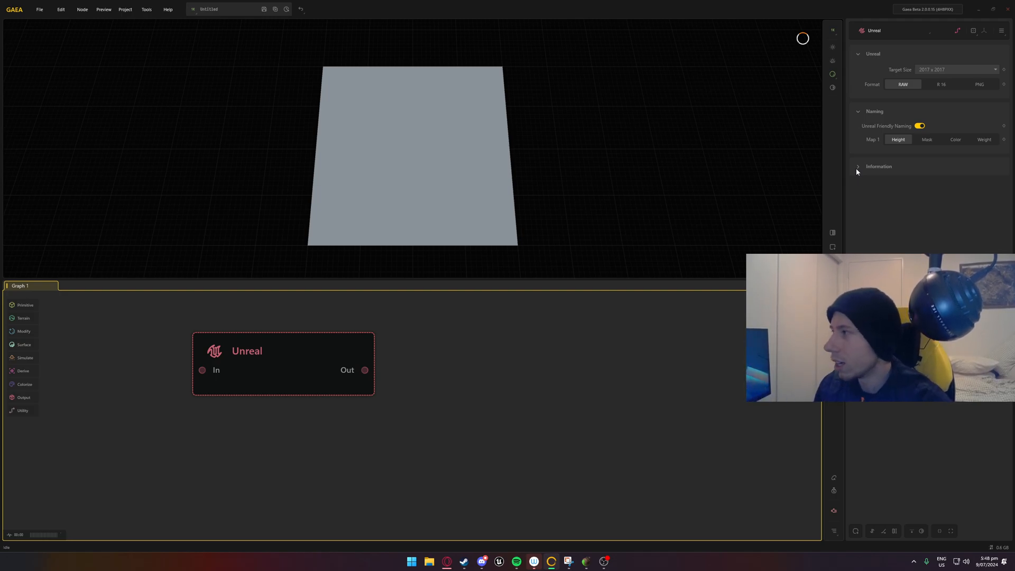
Try Weight and Height map naming, settle on Color, then close the node settings
left_click(984, 140)
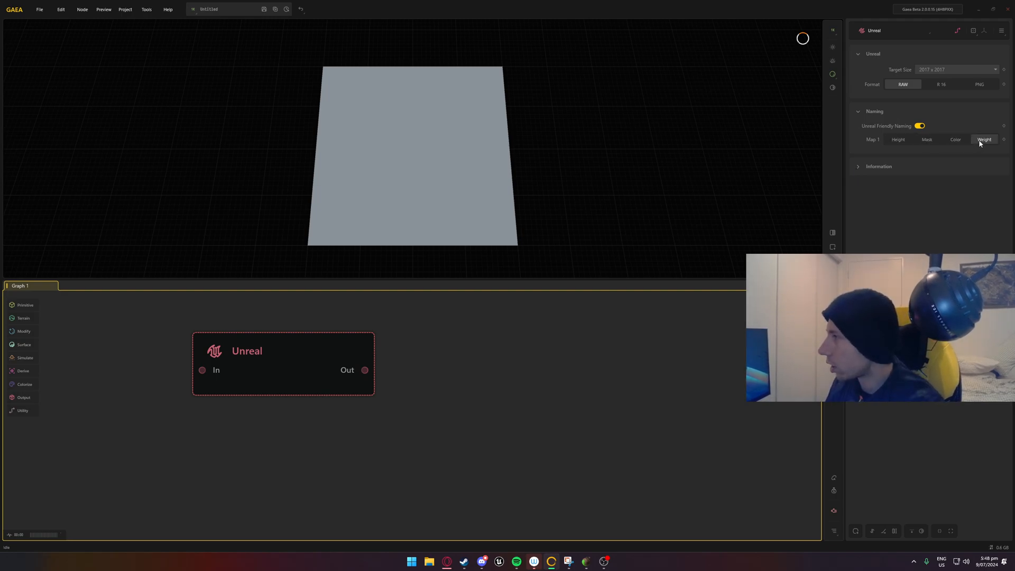
left_click(898, 139)
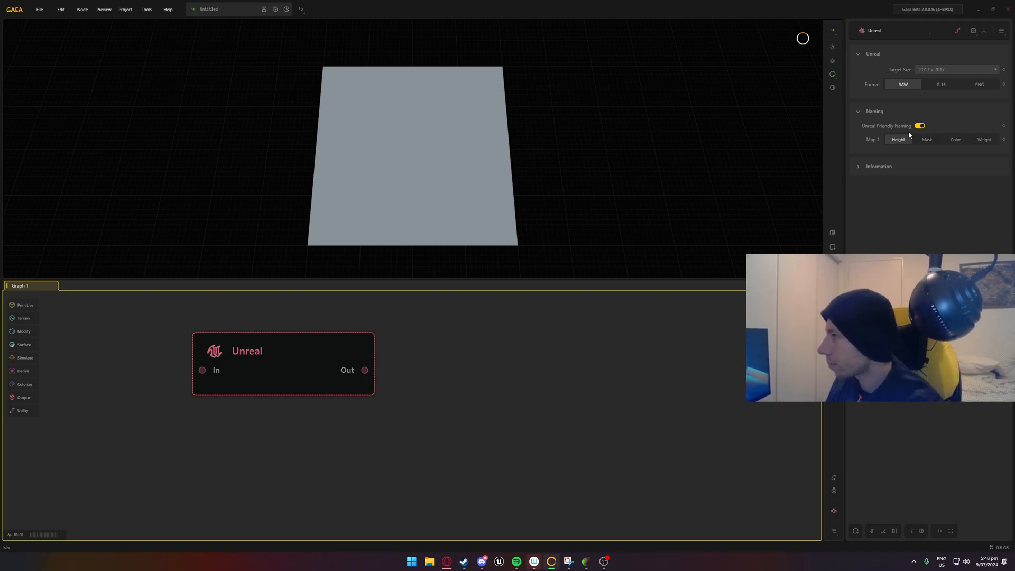
left_click(956, 139)
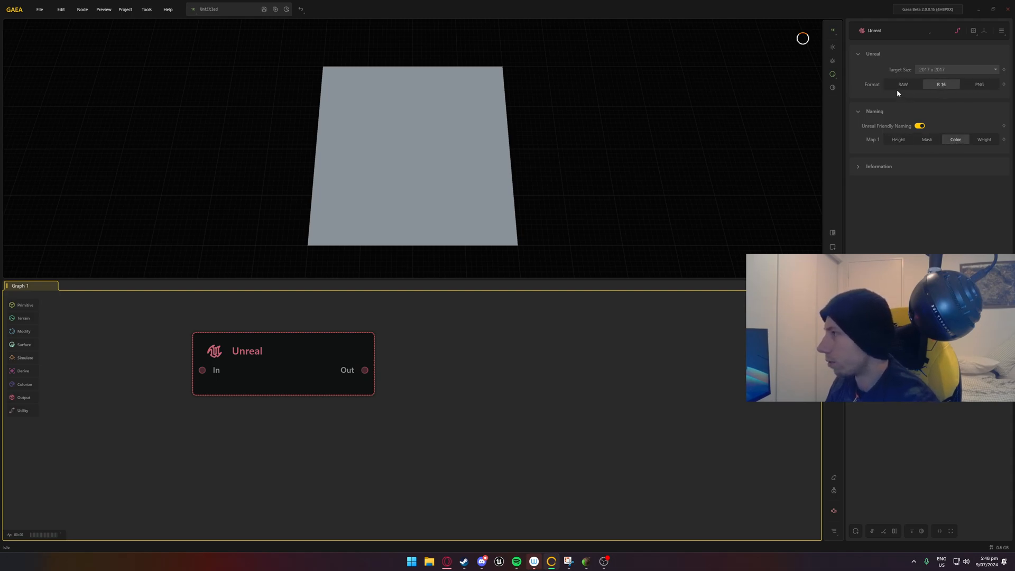
left_click(956, 70)
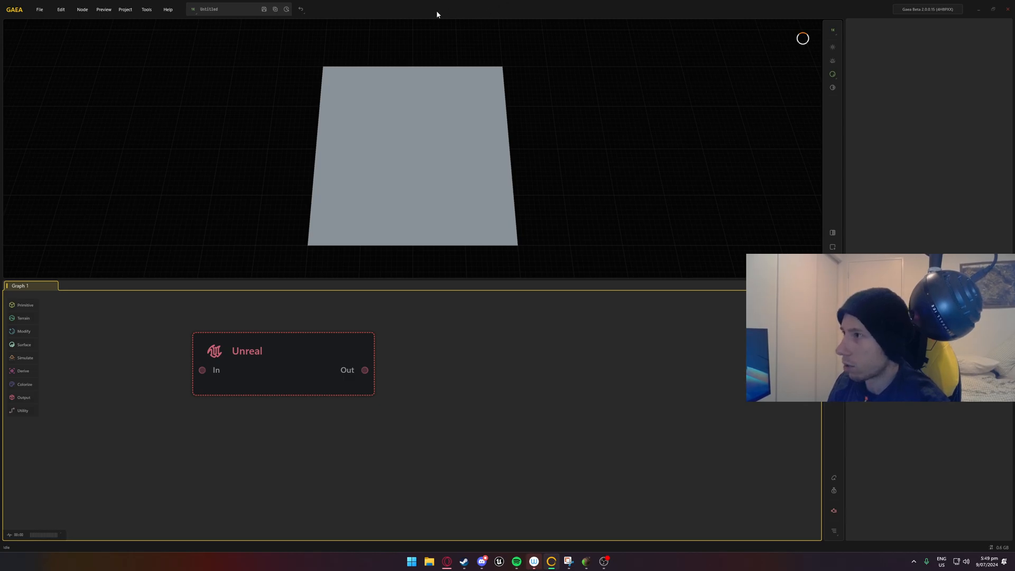
mouse_move(388, 8)
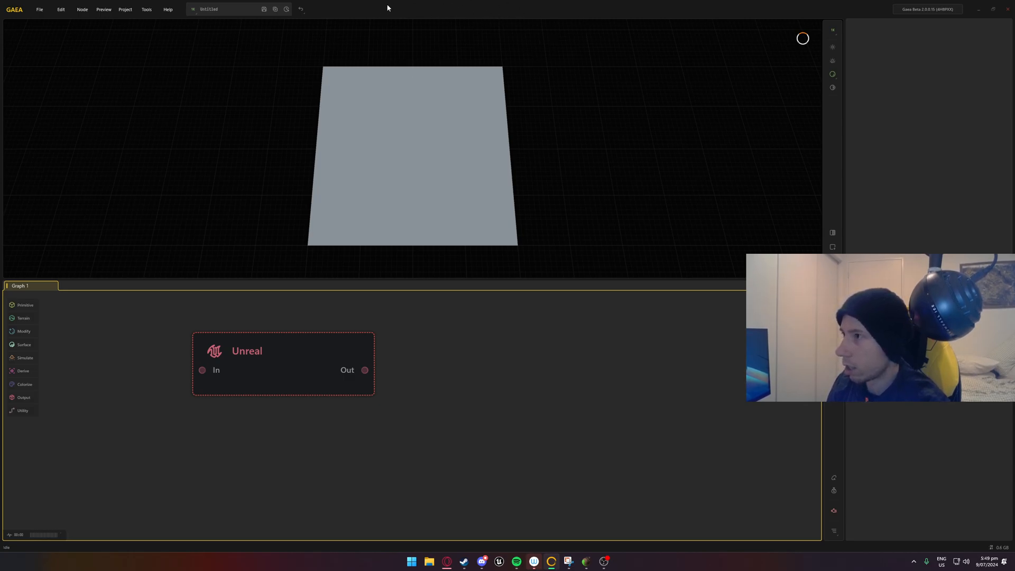
mouse_move(443, 32)
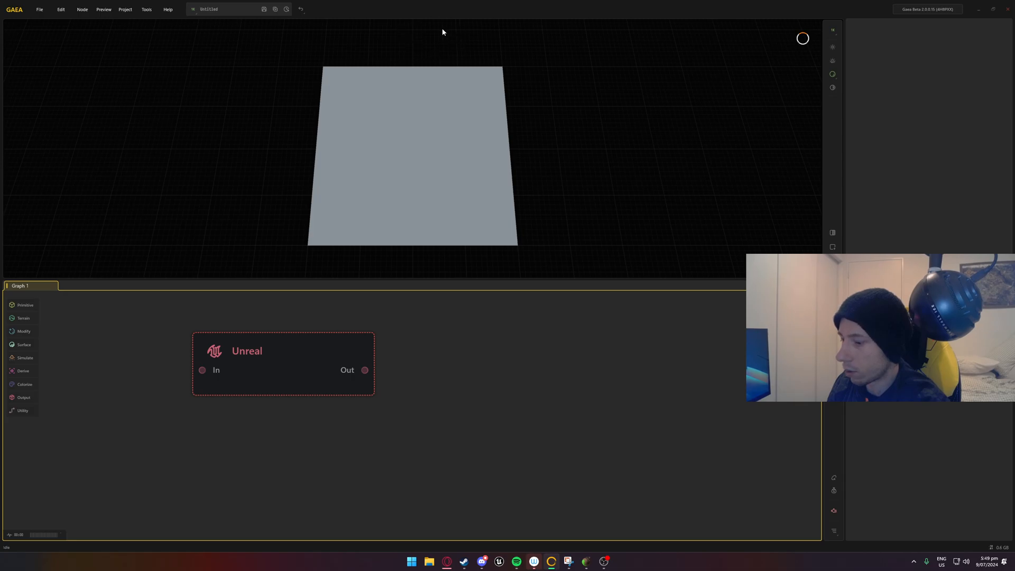
mouse_move(408, 25)
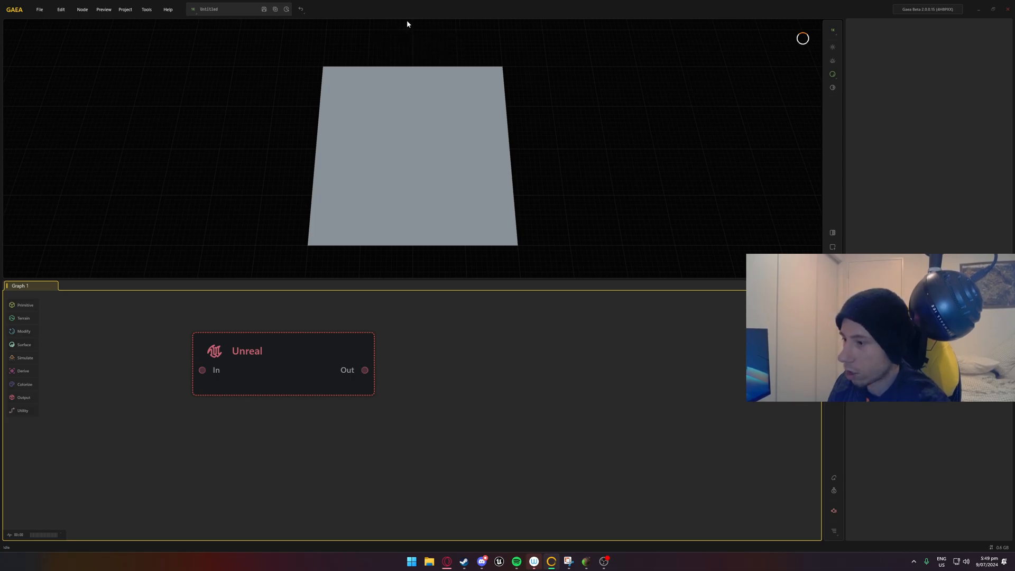
mouse_move(435, 109)
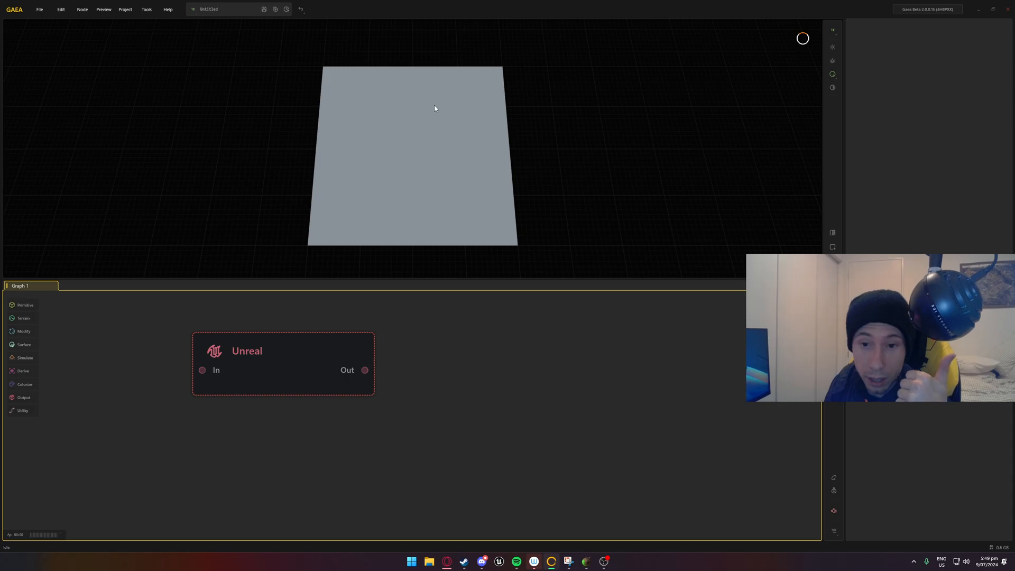
mouse_move(414, 108)
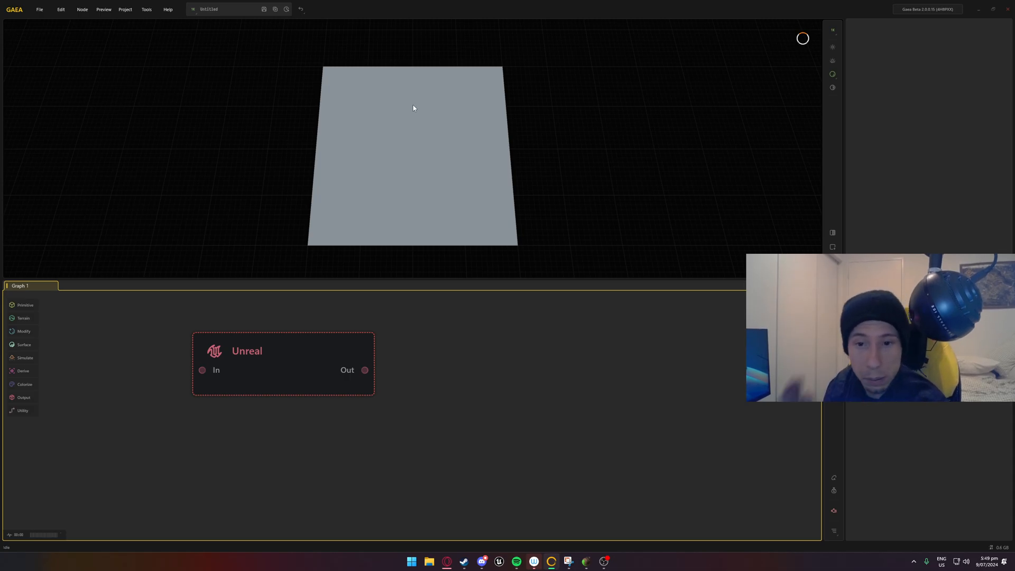